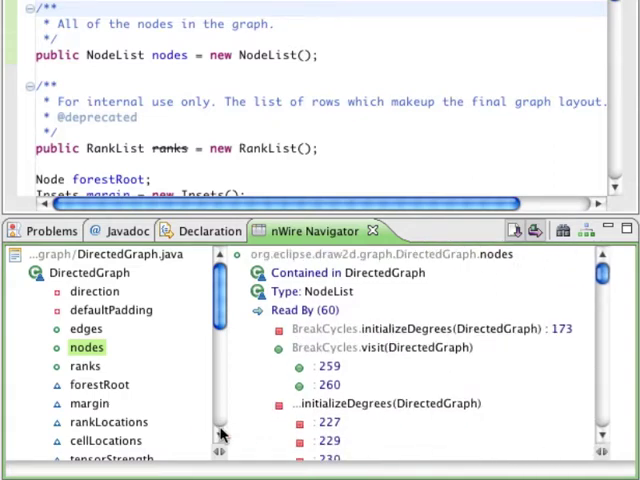
Step: Show rankLocations' modify/read usages, then list DirectedGraph's package, imports, uses and supertype
{"action": "left_click", "coordinate": [108, 420]}
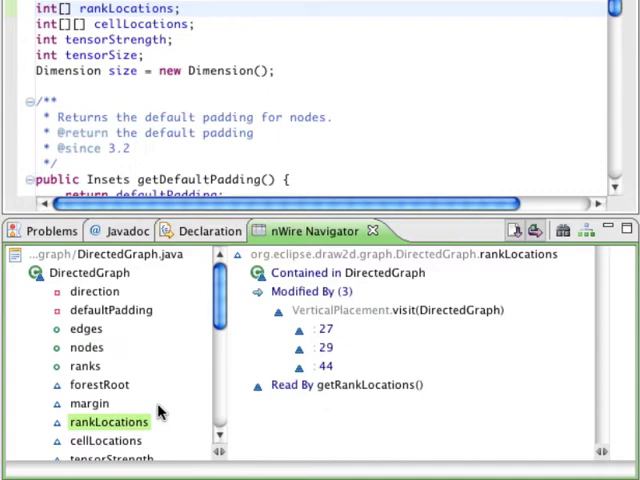
{"action": "left_click", "coordinate": [92, 272]}
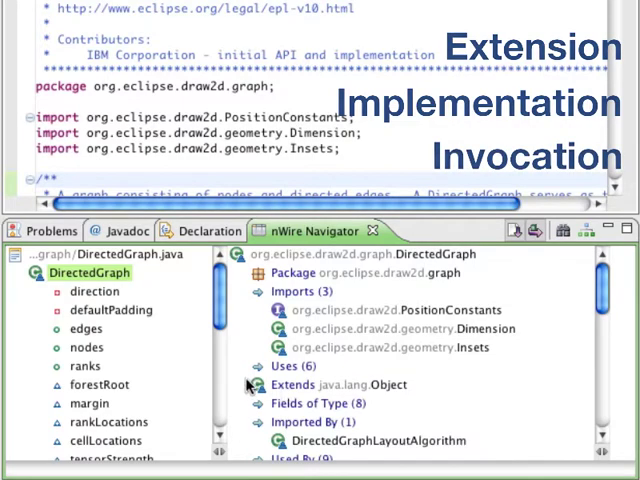
Step: Show the ranks field's RankList type, its modifications and its 40 reads
{"action": "left_click", "coordinate": [84, 364]}
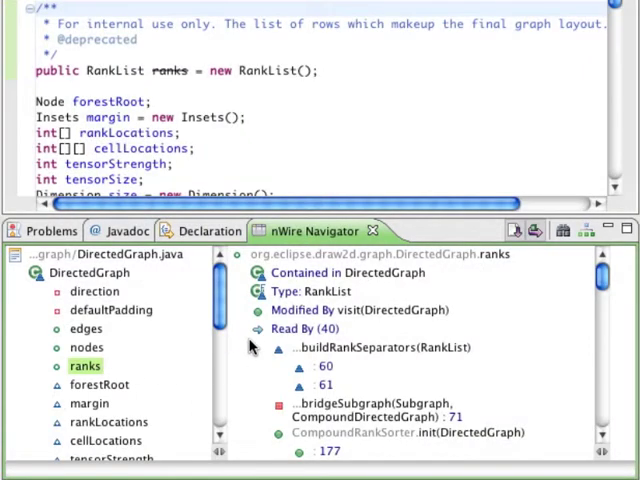
{"action": "mouse_move", "coordinate": [266, 340]}
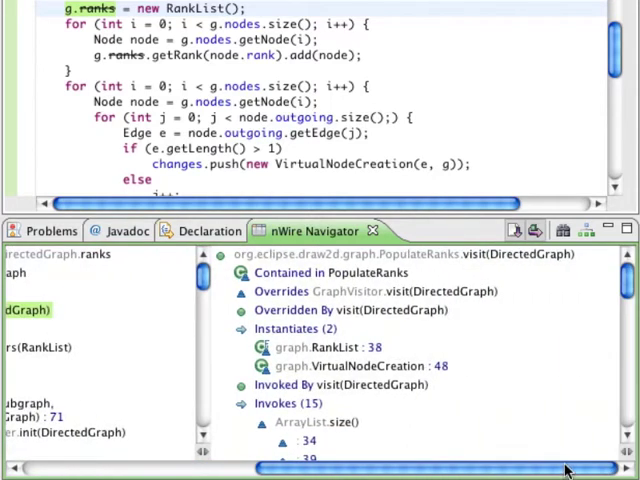
{"action": "mouse_move", "coordinate": [460, 348]}
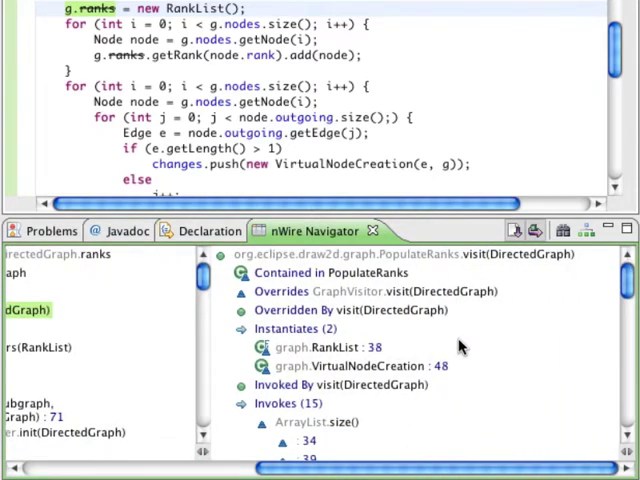
{"action": "mouse_move", "coordinate": [456, 316]}
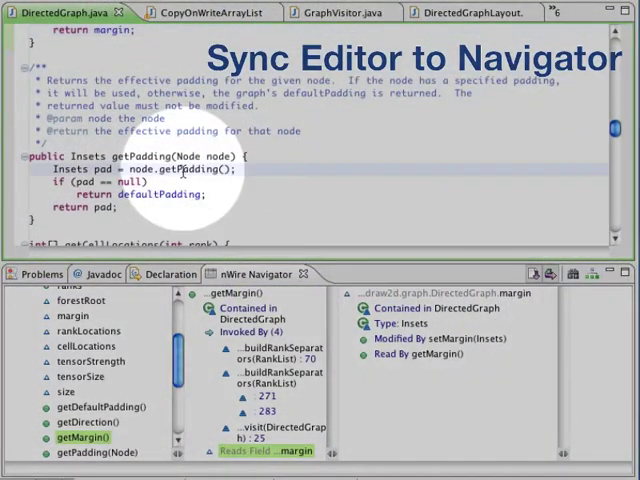
Step: Clear the nWire Navigator to begin a new code-element search
{"action": "left_click", "coordinate": [104, 452]}
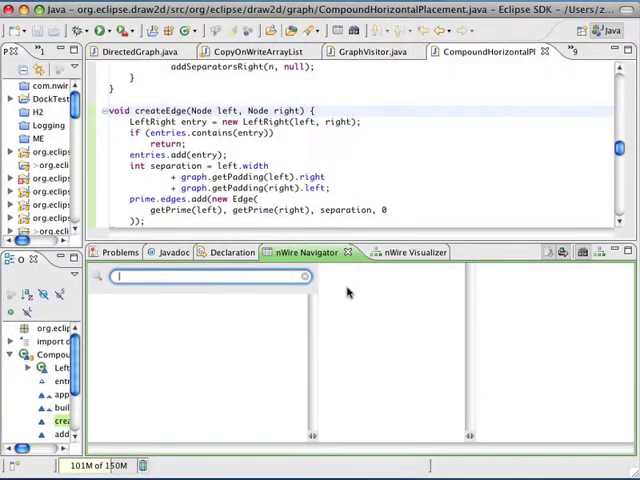
{"action": "type", "text": "L"}
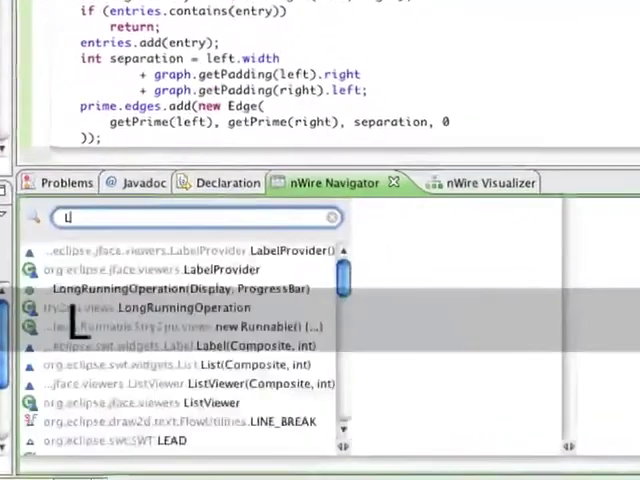
{"action": "type", "text": "ist"}
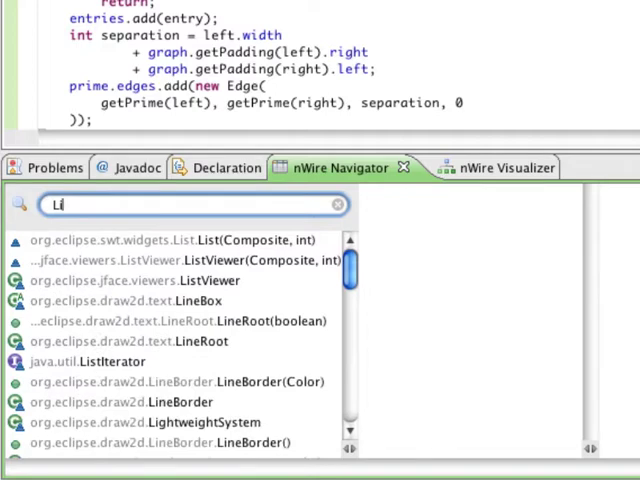
{"action": "left_click", "coordinate": [336, 204]}
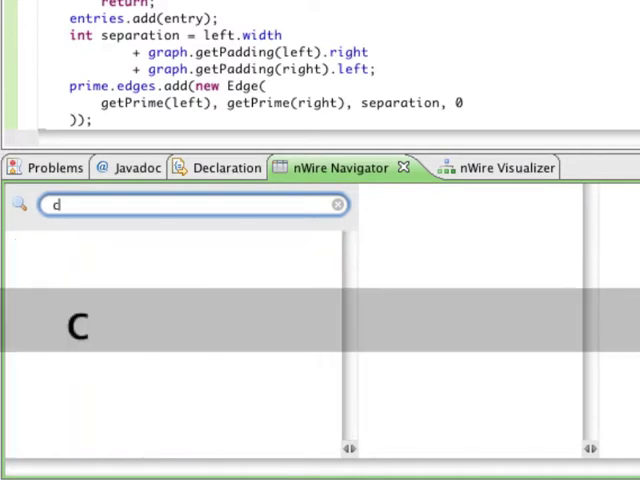
{"action": "type", "text": "creat"}
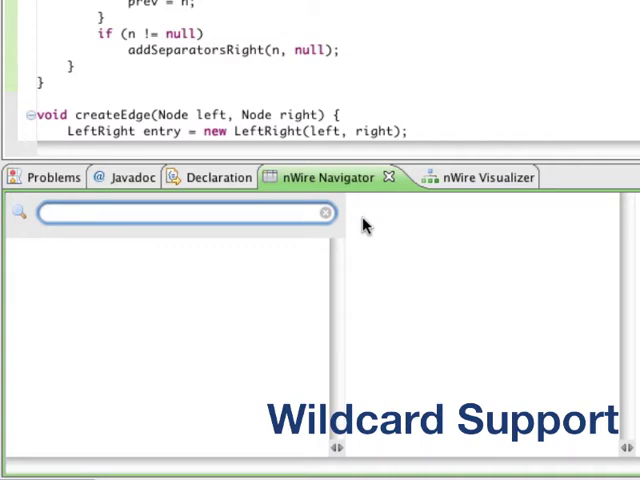
{"action": "type", "text": "d"}
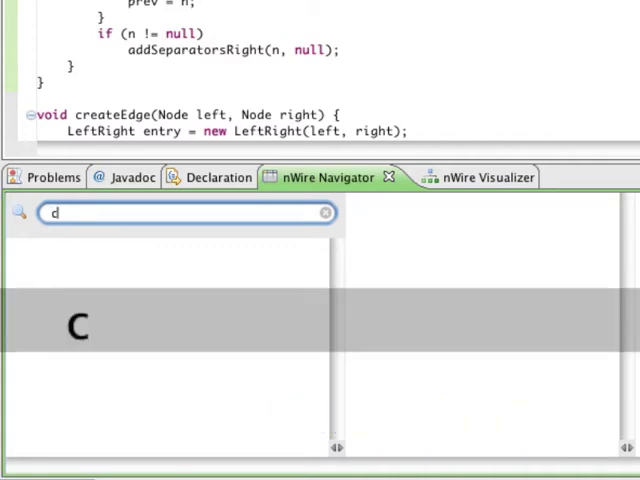
Step: Search 'rl' and open CopyOnWriteArrayList with its package, interfaces, uses and superclass listed
{"action": "type", "text": "rl"}
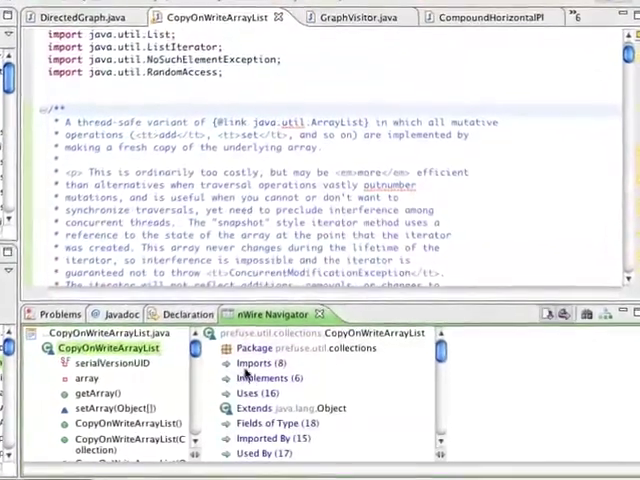
Step: Graph CopyOnWriteArrayList in the Visualizer with its six interfaces and 16 used packages expanded
{"action": "left_click", "coordinate": [238, 376]}
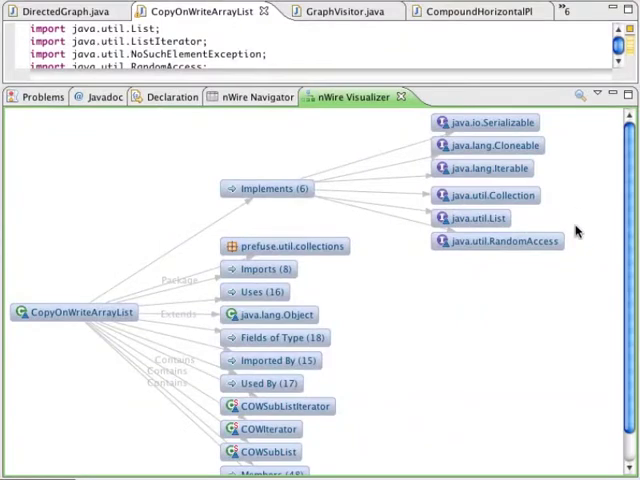
{"action": "mouse_move", "coordinate": [380, 310]}
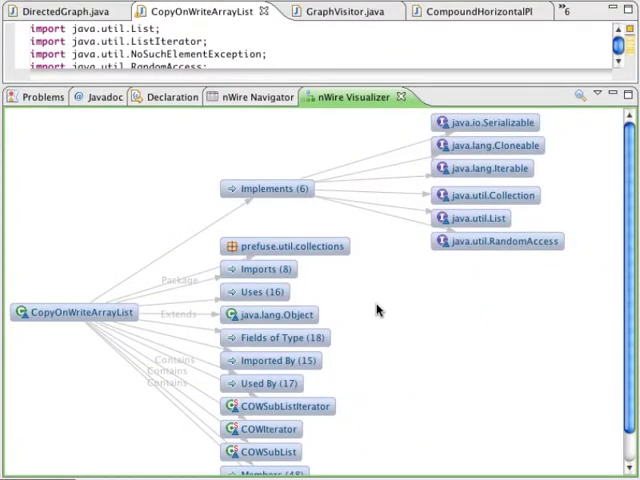
{"action": "left_click", "coordinate": [258, 292]}
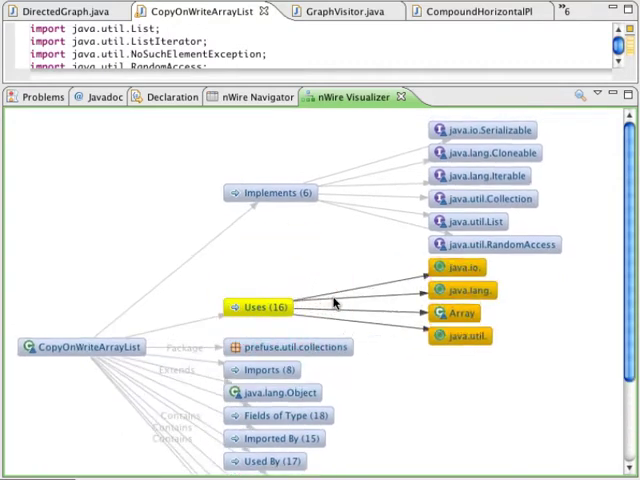